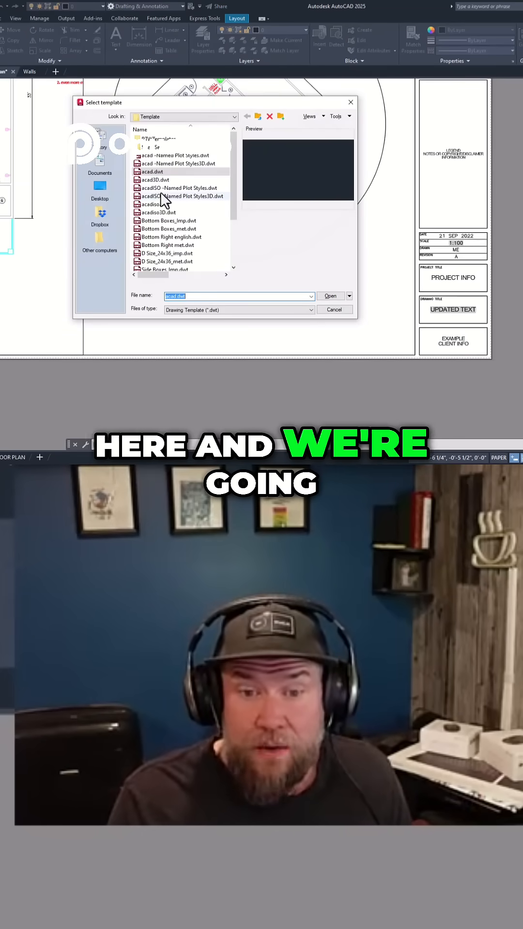
Step: Preview the Side Boxes_met and Bottom Boxes_met templates, then choose Bottom Boxes_Imp.dwt
scroll(down, 3)
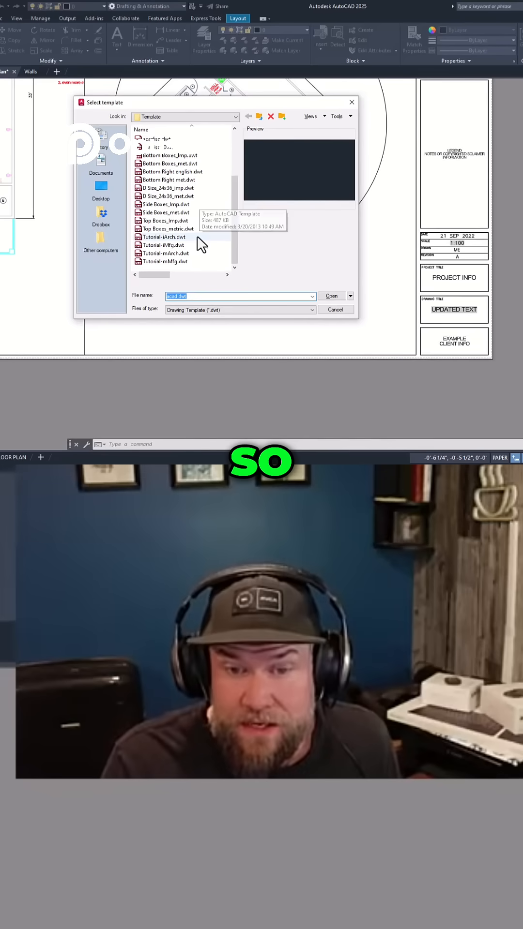
click(165, 212)
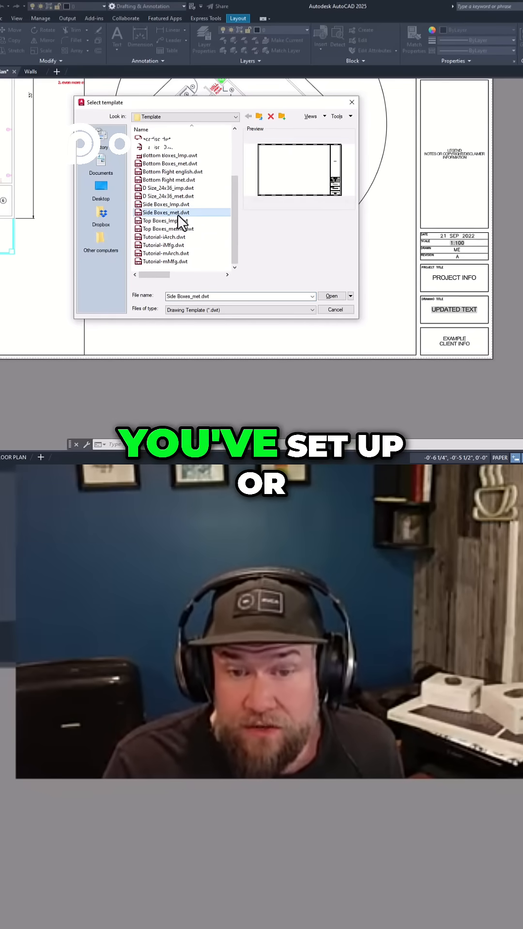
click(166, 163)
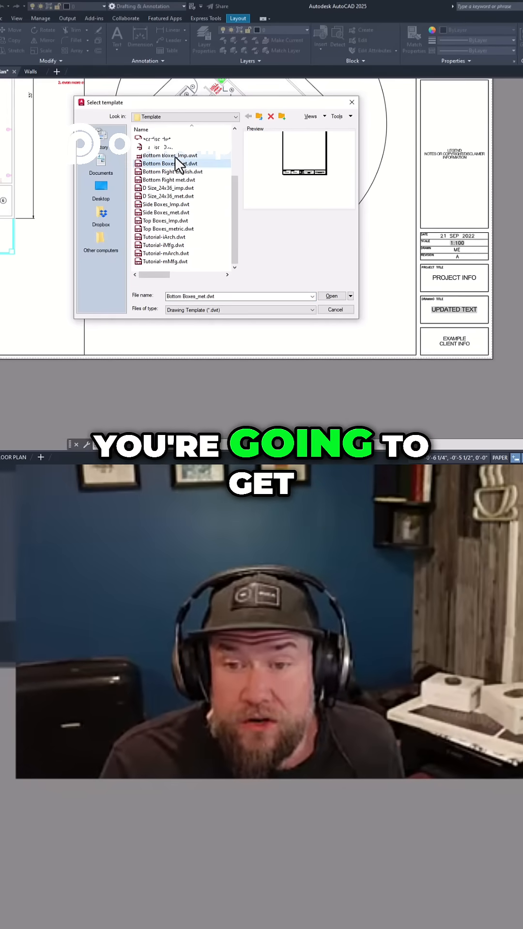
click(329, 295)
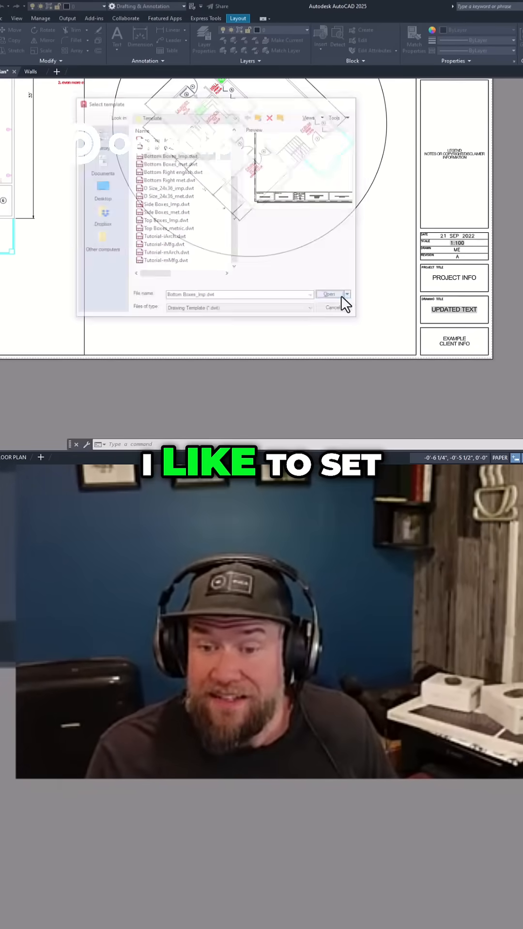
Step: Create Drawing2 from Bottom Boxes_Imp and switch from its title-block layout to Model space
click(328, 294)
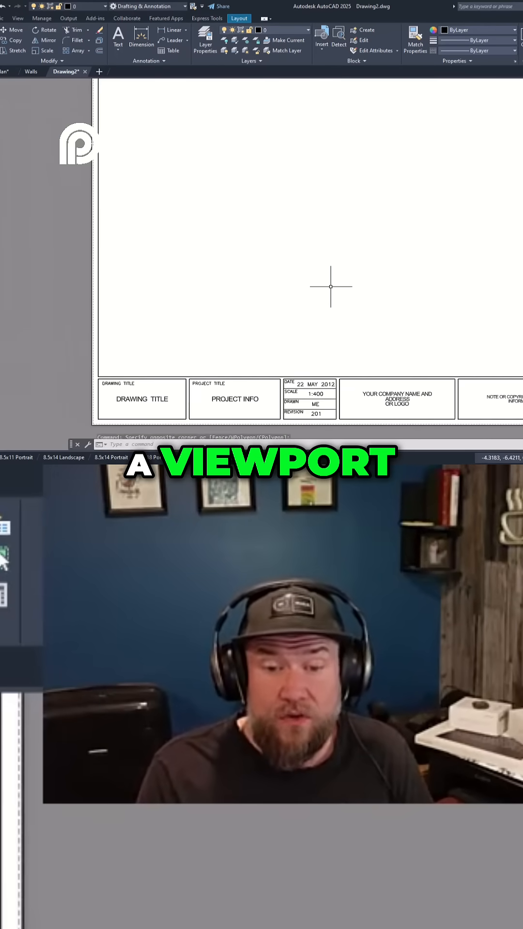
click(15, 457)
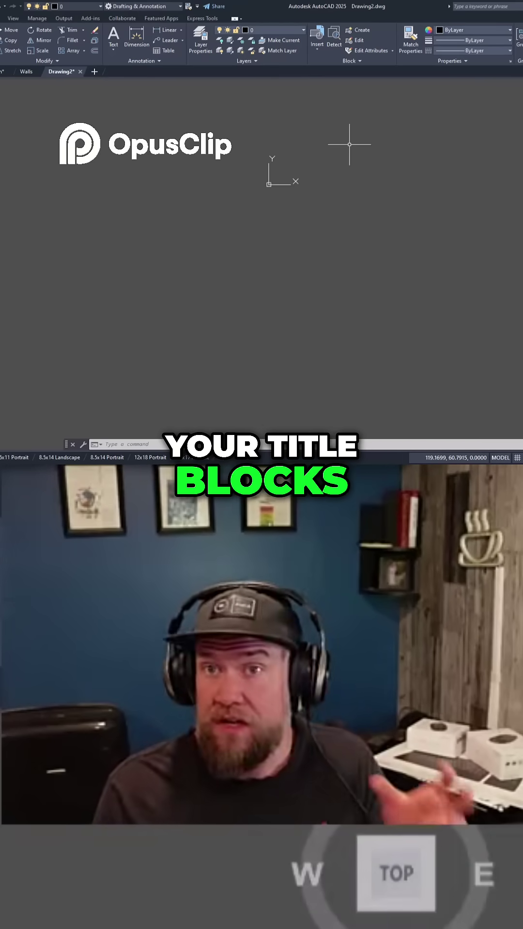
Step: Expand the Layer dropdown and scroll through the template's preset colored A-series layers
click(304, 30)
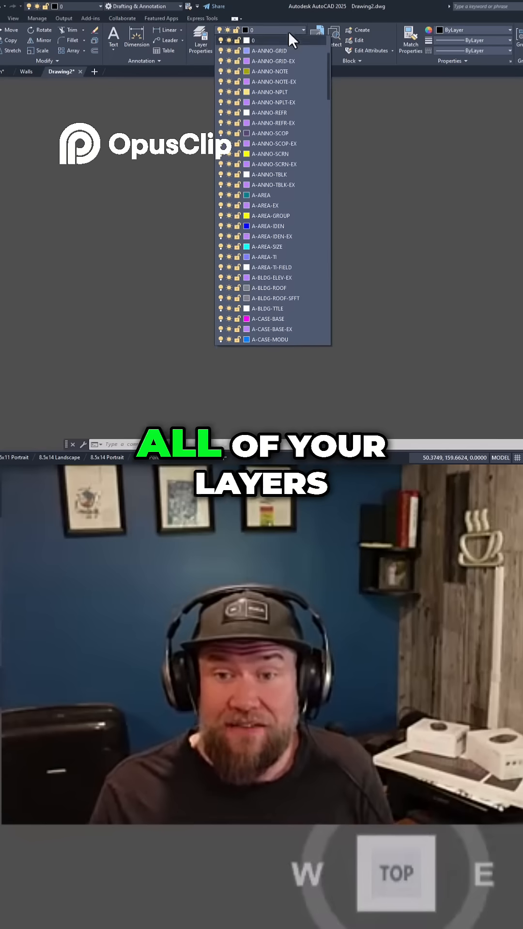
scroll(down, 3)
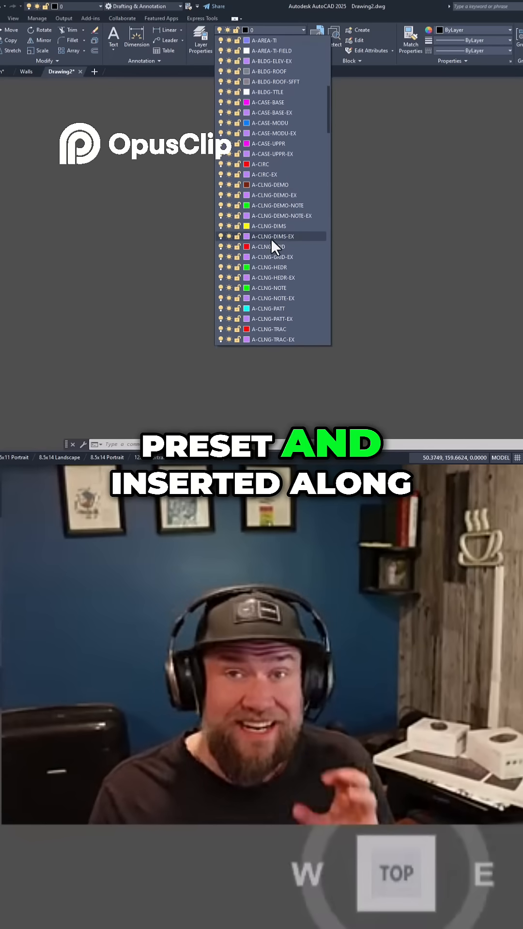
scroll(down, 3)
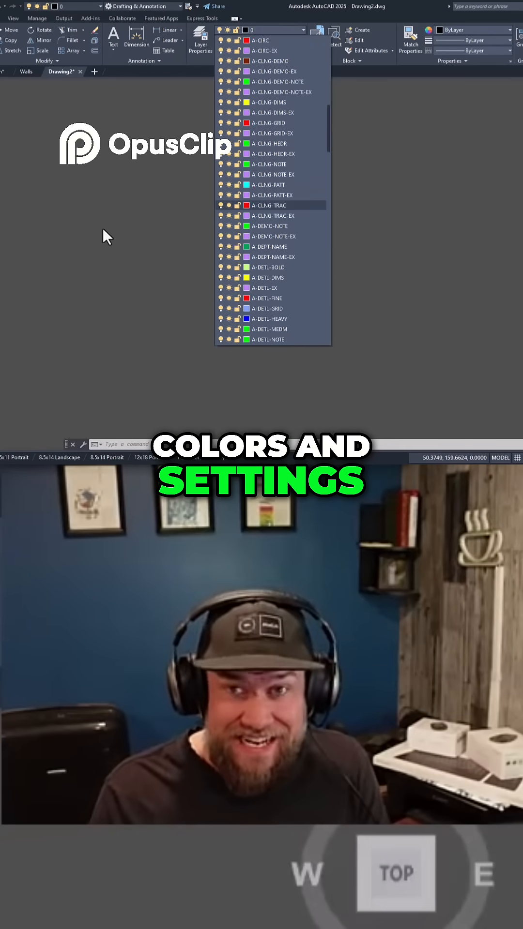